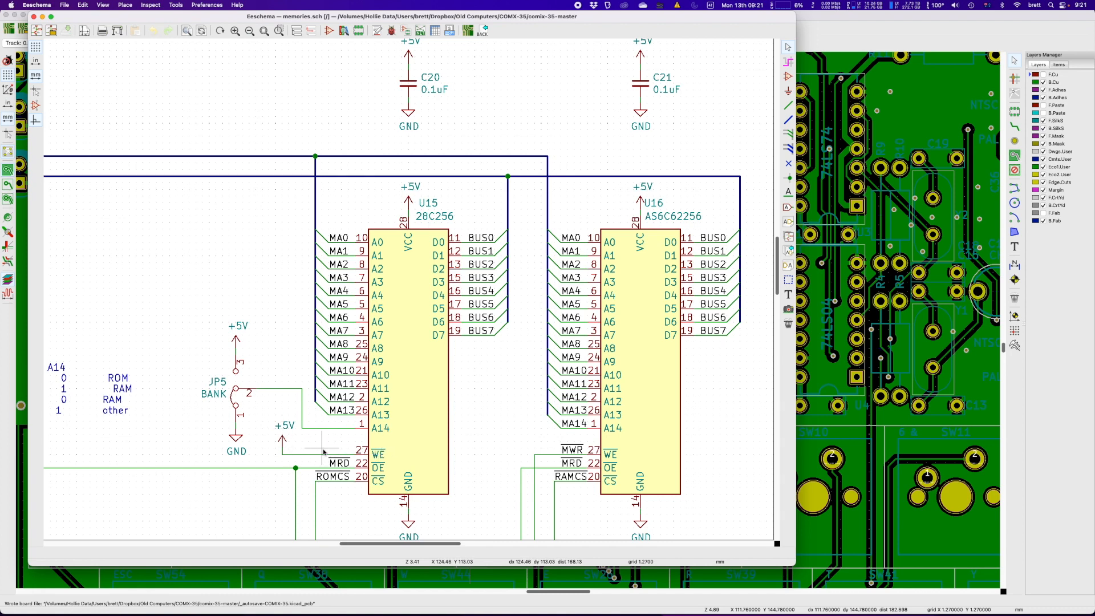
mouse_move(343, 447)
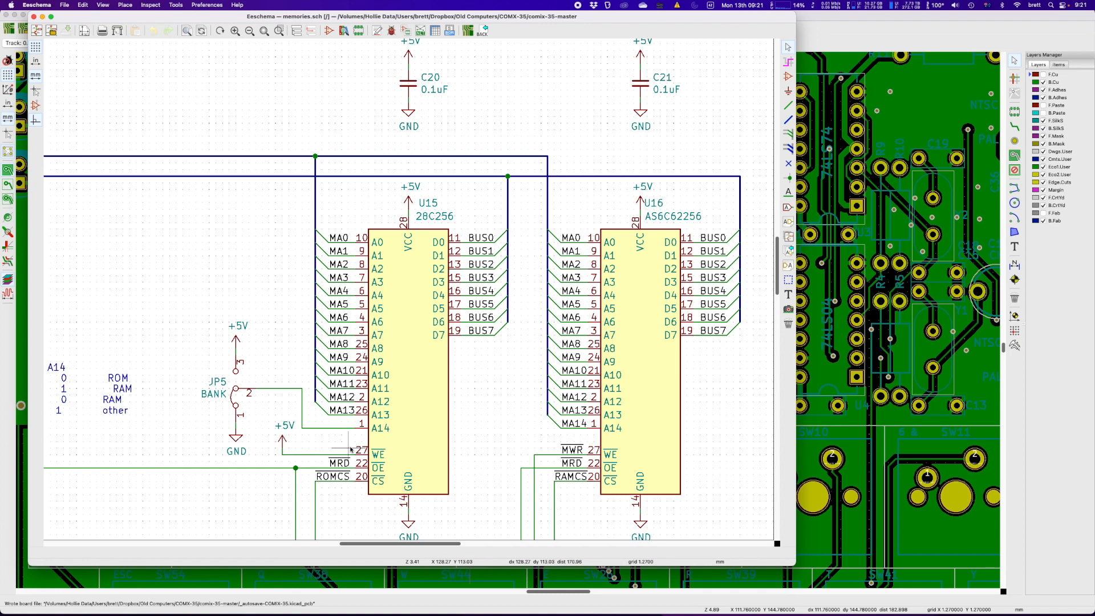
mouse_move(370, 440)
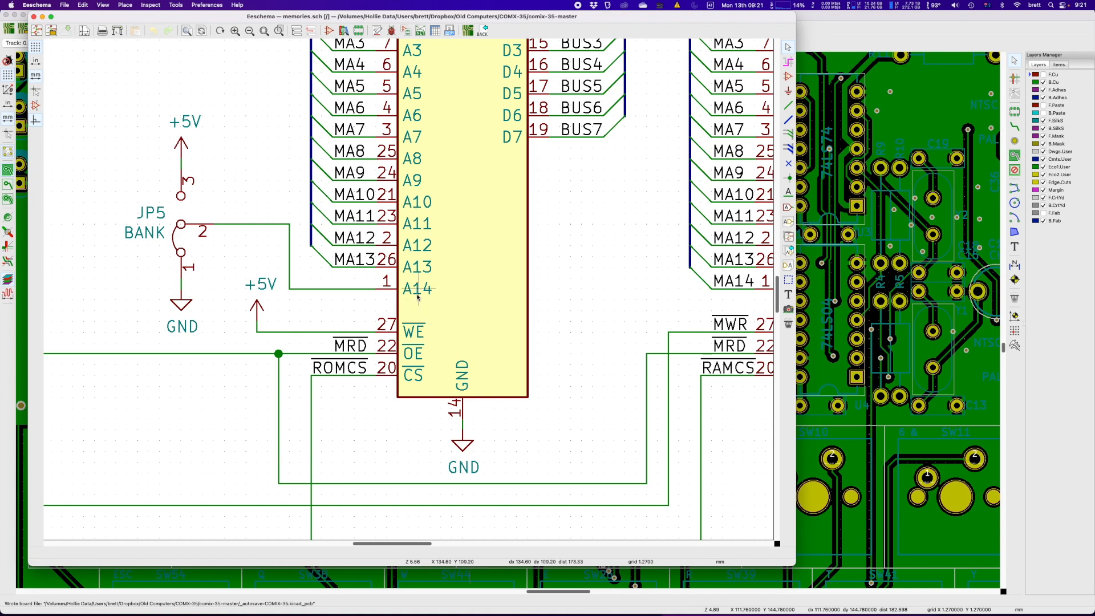
mouse_move(419, 294)
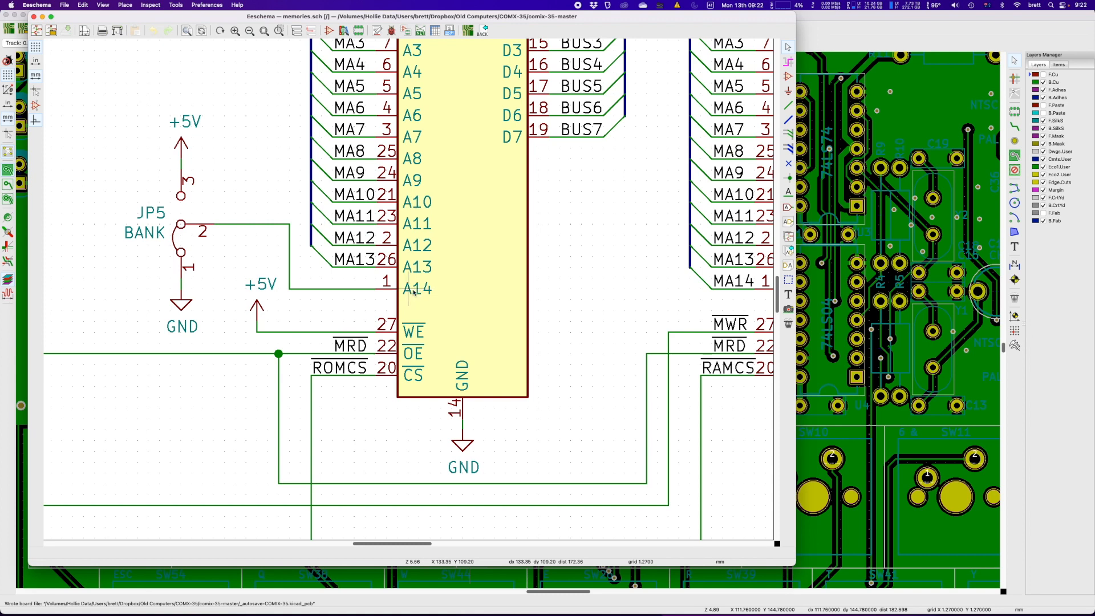
mouse_move(424, 296)
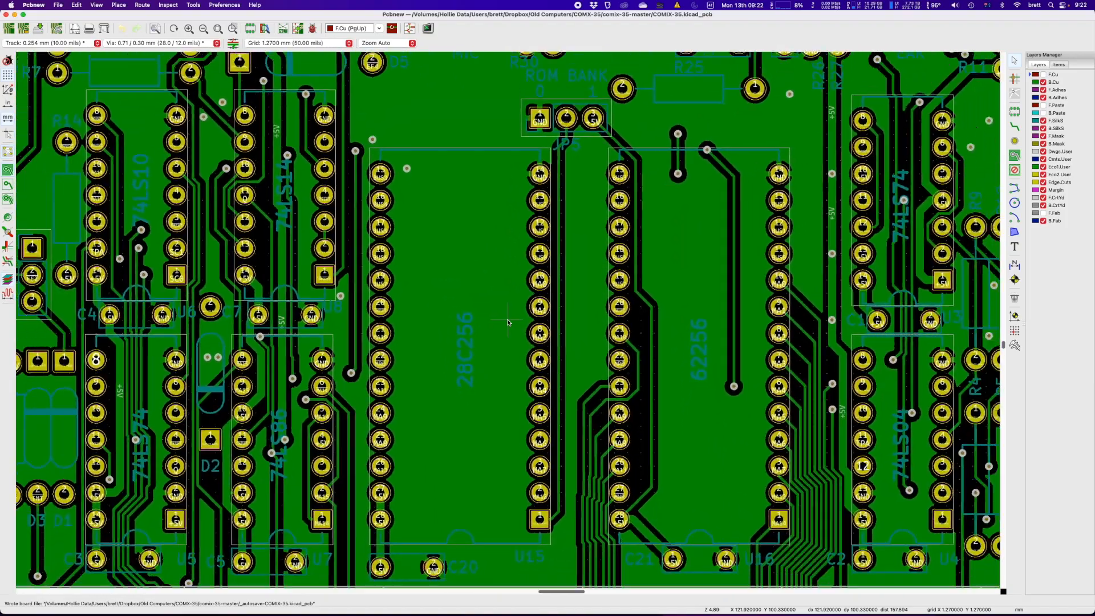
scroll(up, 3)
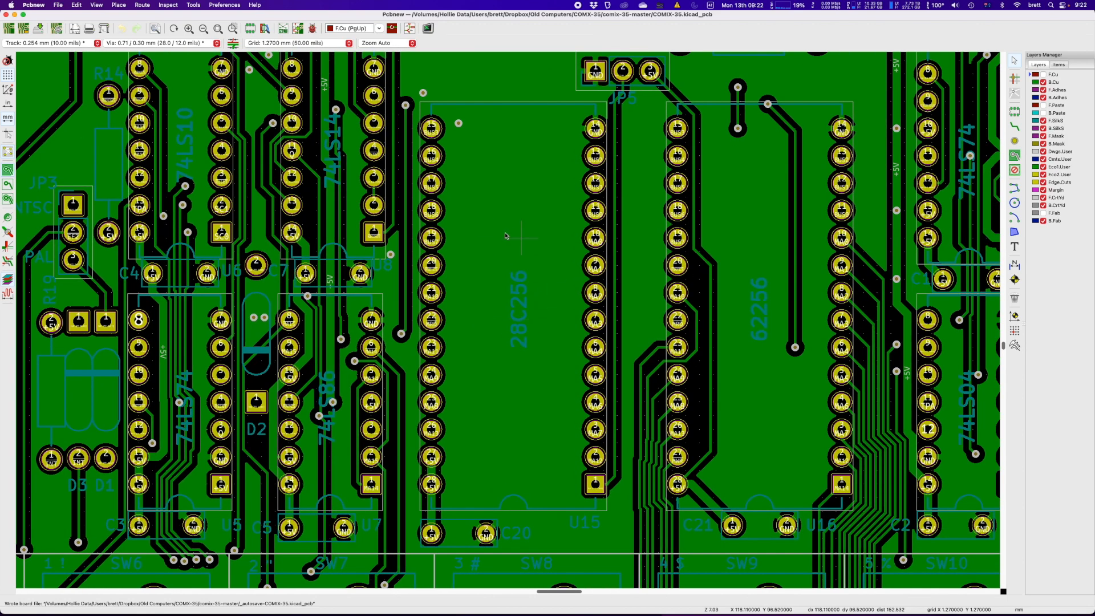
scroll(down, 3)
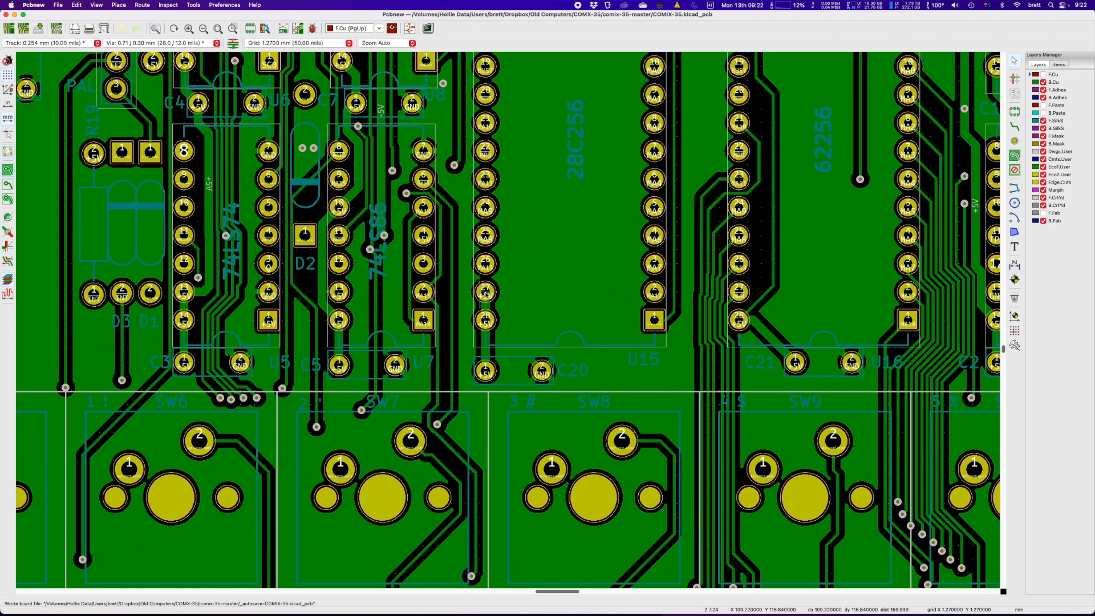
scroll(down, 3)
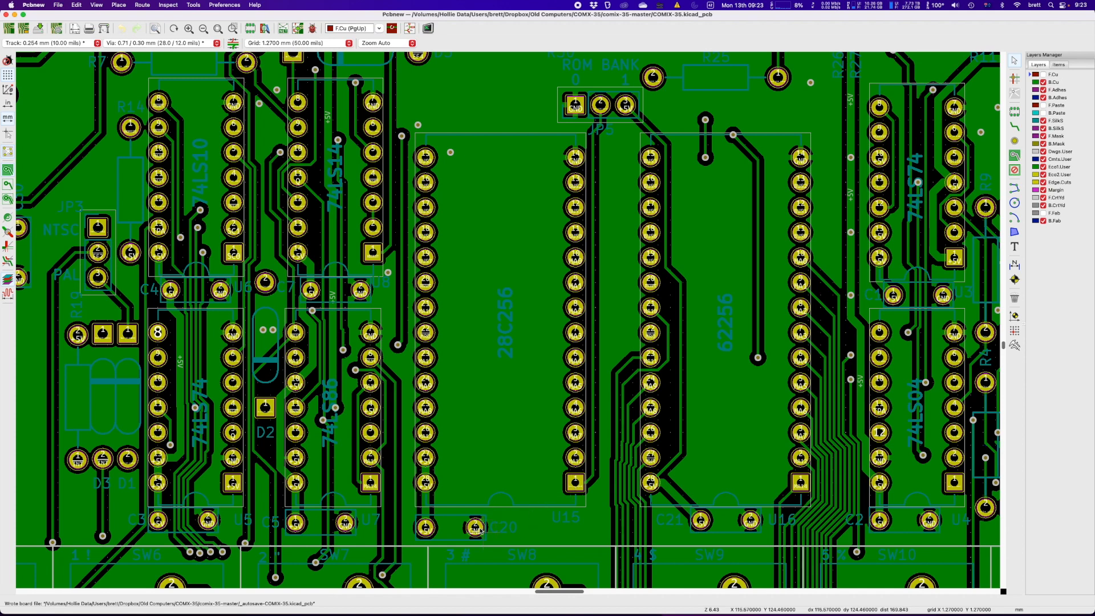
mouse_move(440, 466)
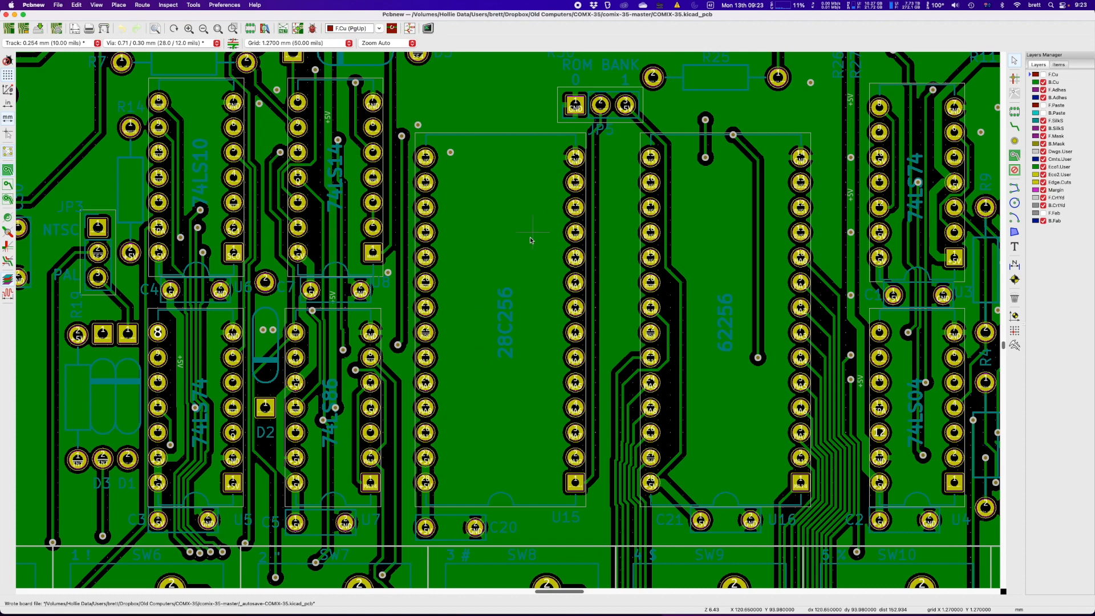
mouse_move(524, 349)
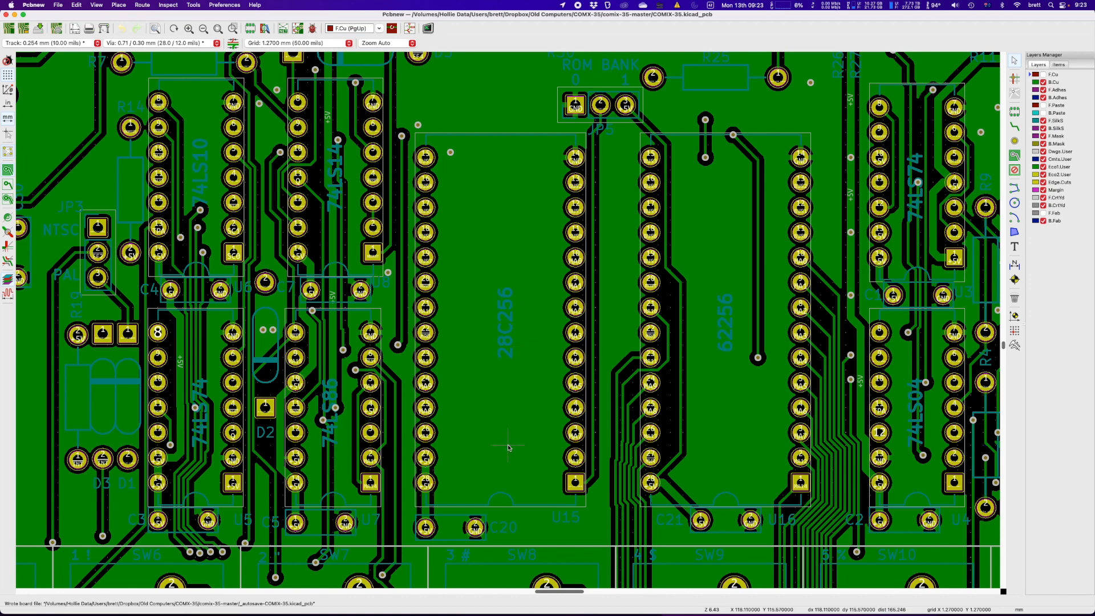
mouse_move(525, 448)
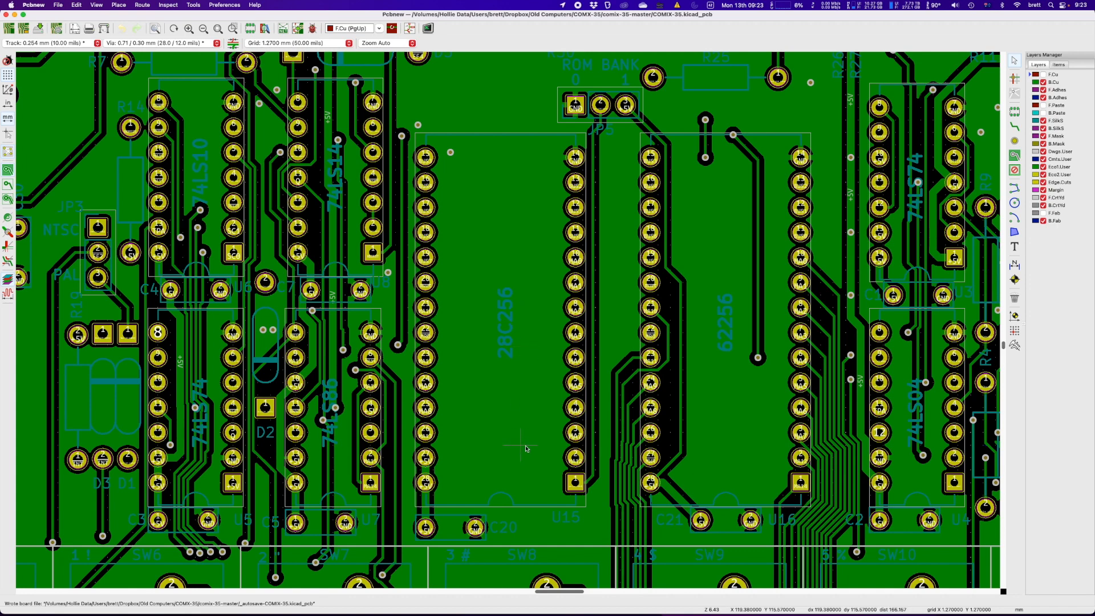